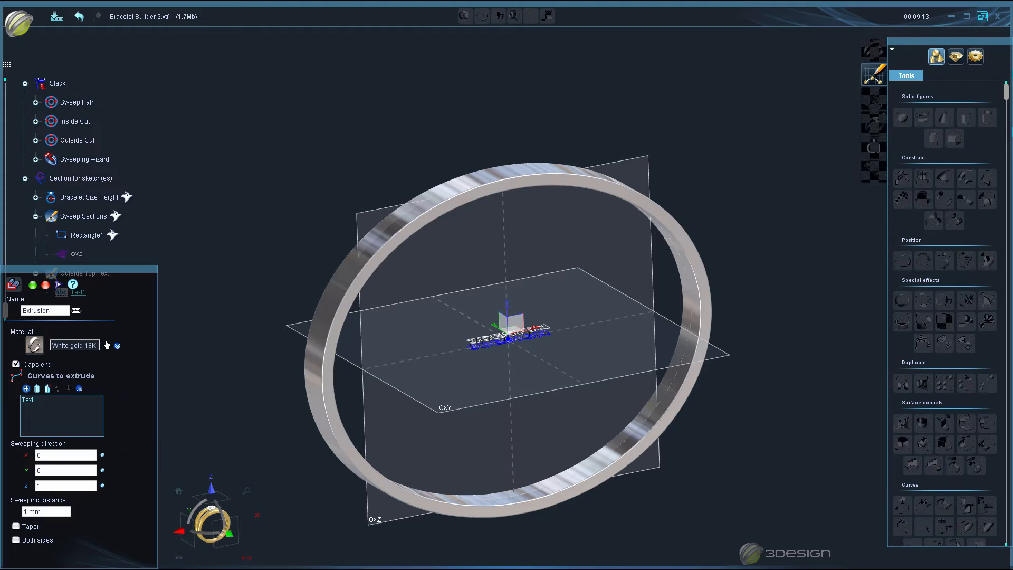
- Extrude the lettering curves with a sweeping distance of 37.125 mm through the bangle wall
{"action": "type", "text": "37.125 mm"}
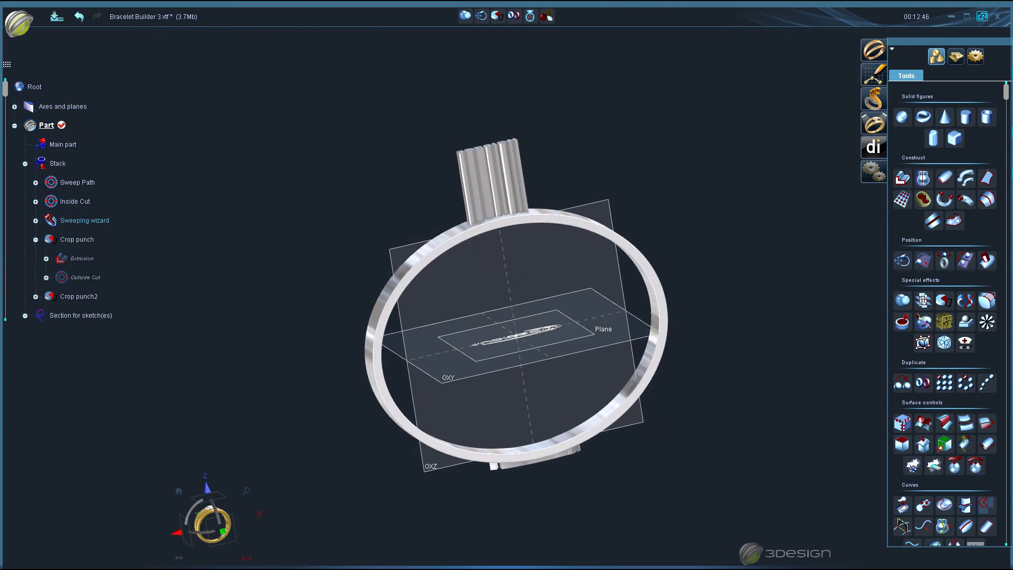
- Boolean the swept band with the letter crop punches so the text is cut into the bangle
{"action": "left_click", "coordinate": [76, 240]}
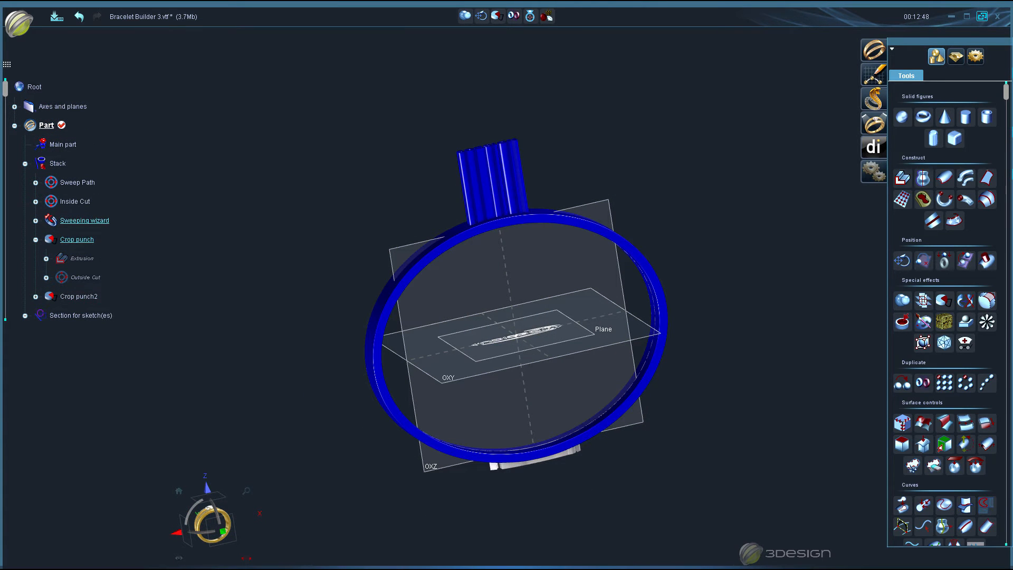
{"action": "left_click", "coordinate": [78, 295]}
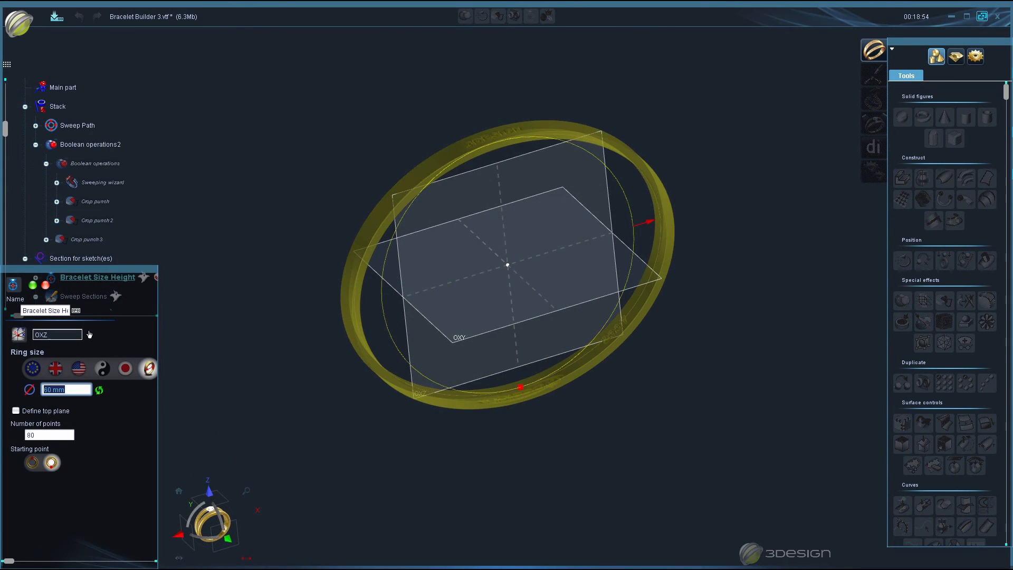
- Change the Bracelet Size ring size parameter from 60 mm to 55 mm
{"action": "type", "text": "55 mm"}
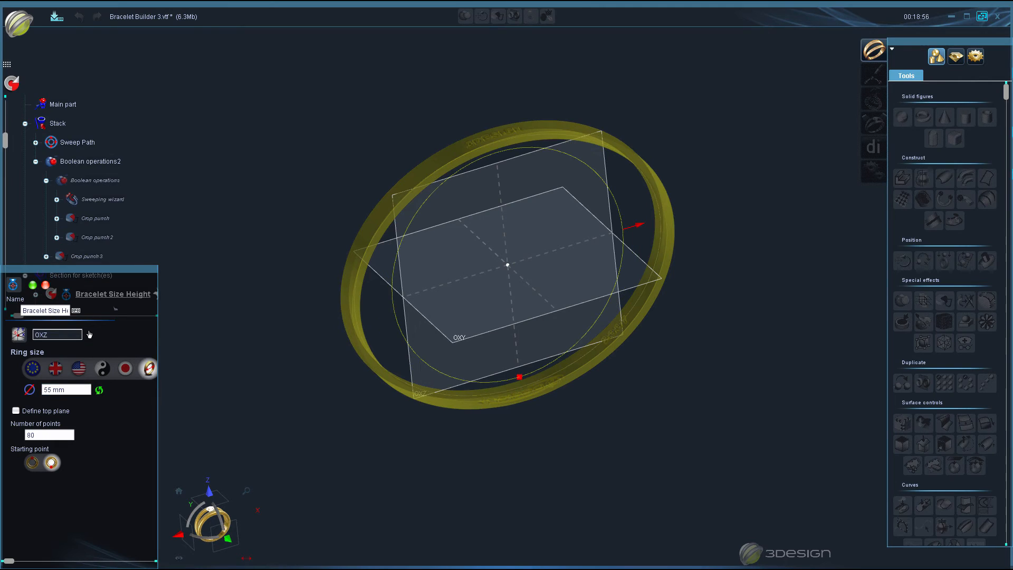